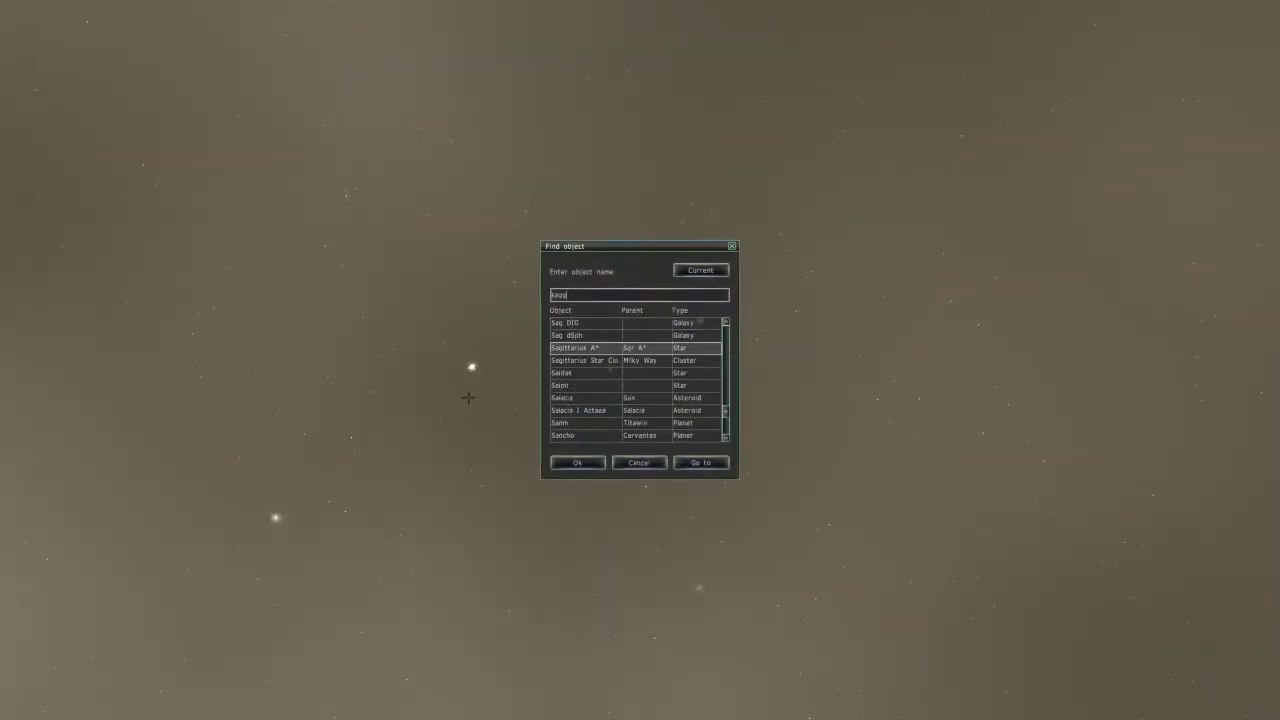
Select Sagittarius A* in the search results and fly to it.
click(700, 462)
text(Sagittarius A*)
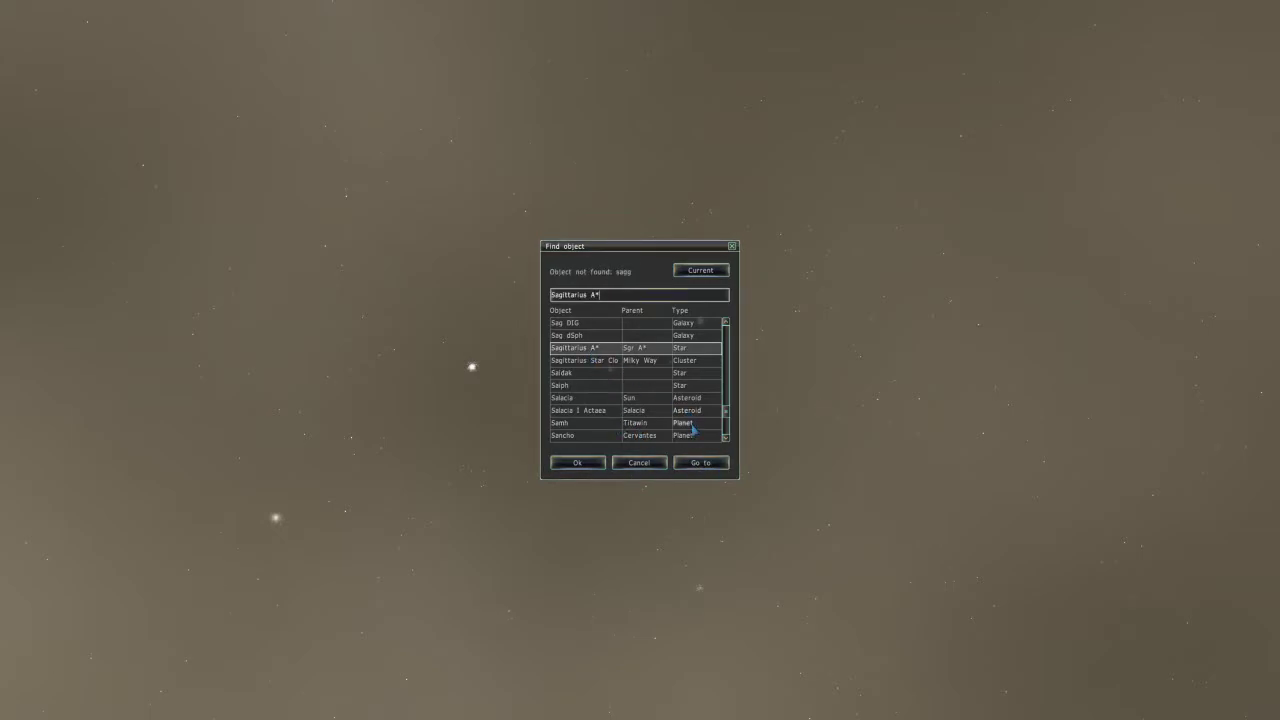
click(700, 462)
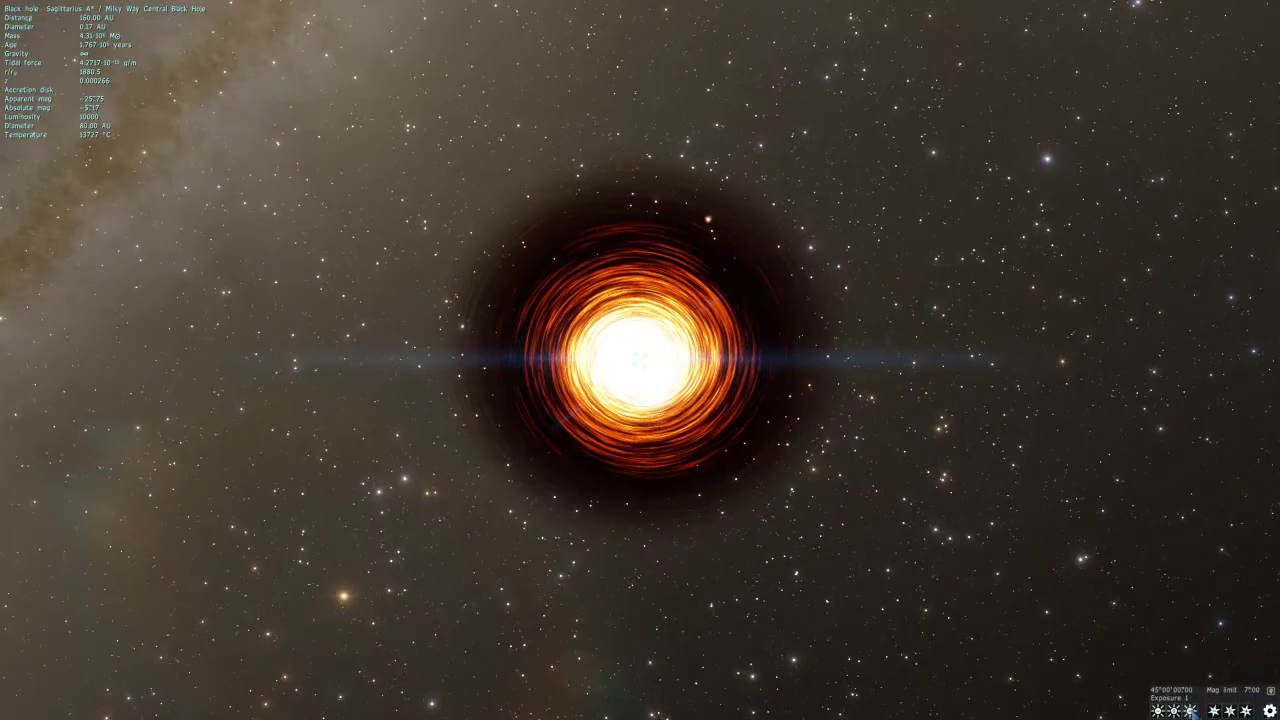
Lower the exposure repeatedly until the sky goes black around the glowing disc.
click(1156, 712)
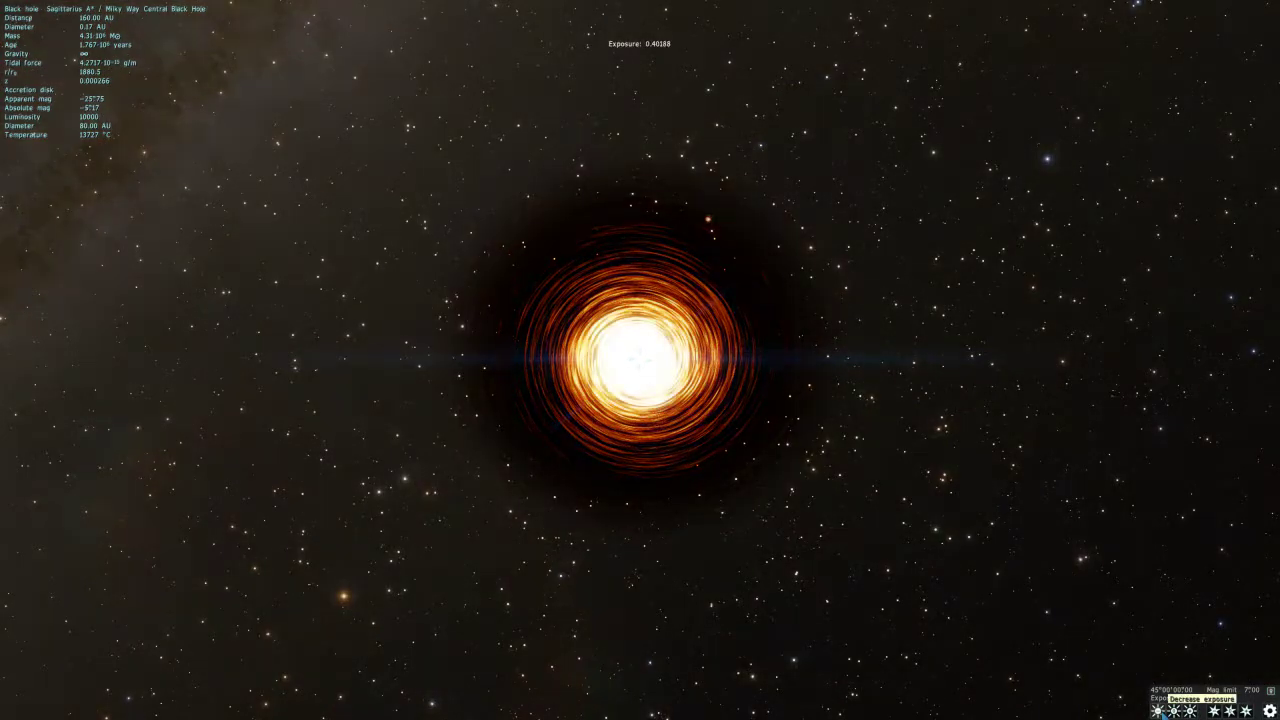
click(1196, 700)
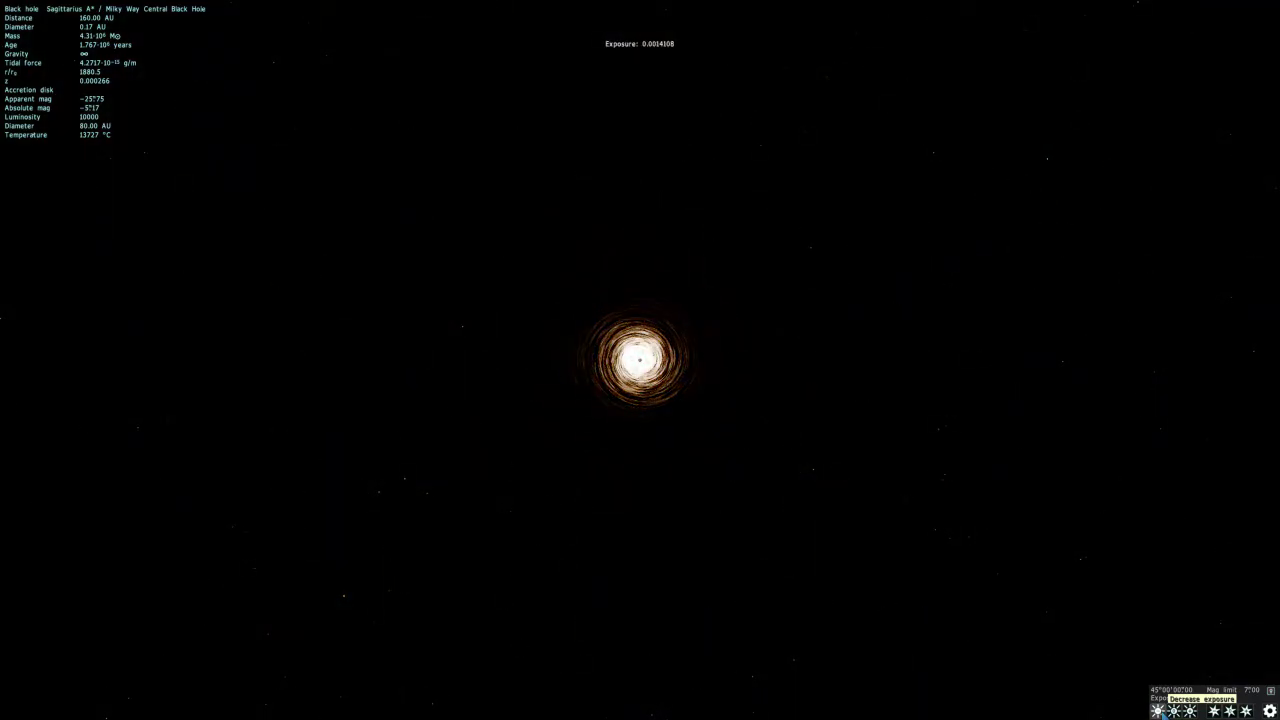
click(1160, 712)
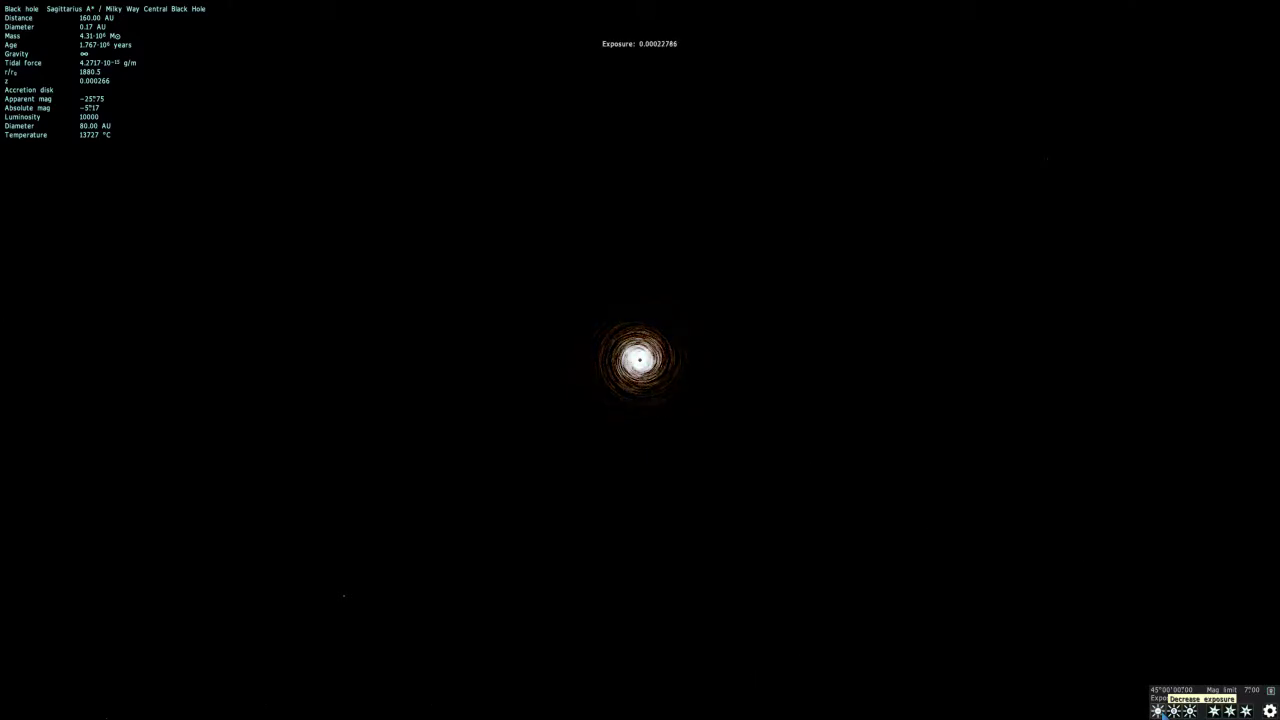
click(1156, 710)
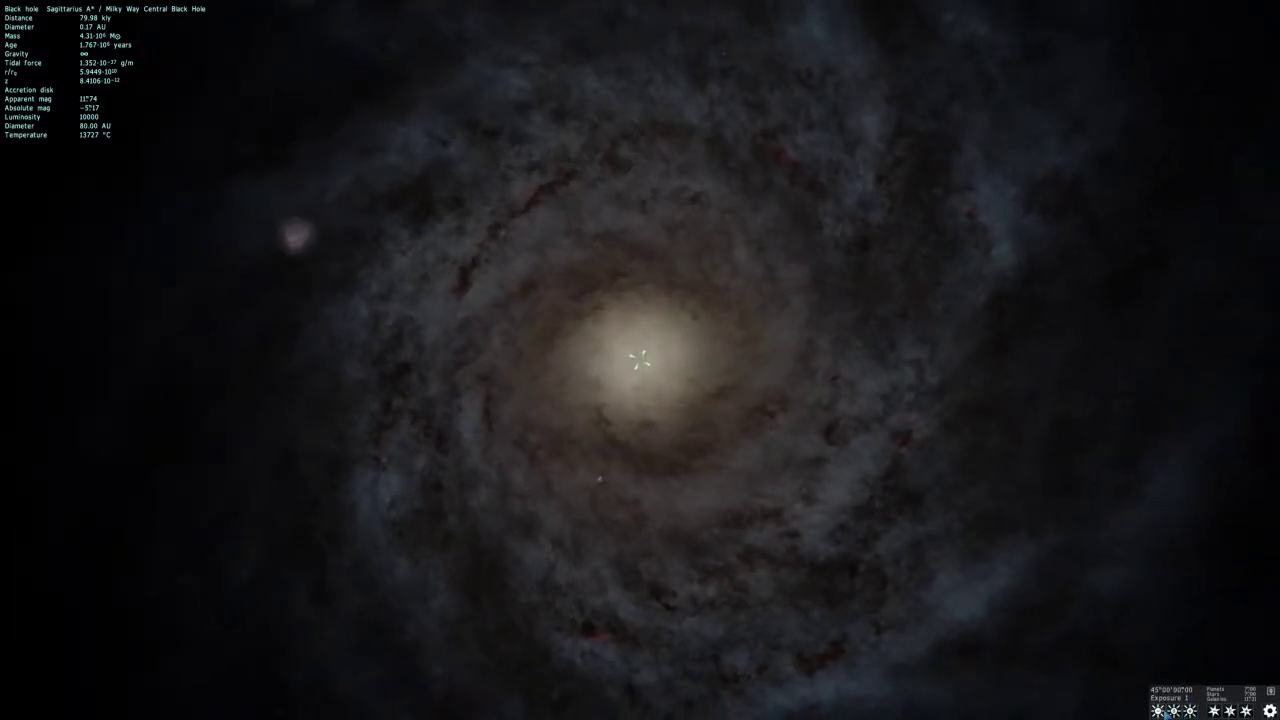
Adjust the exposure control while viewing the Milky Way from outside.
click(1172, 710)
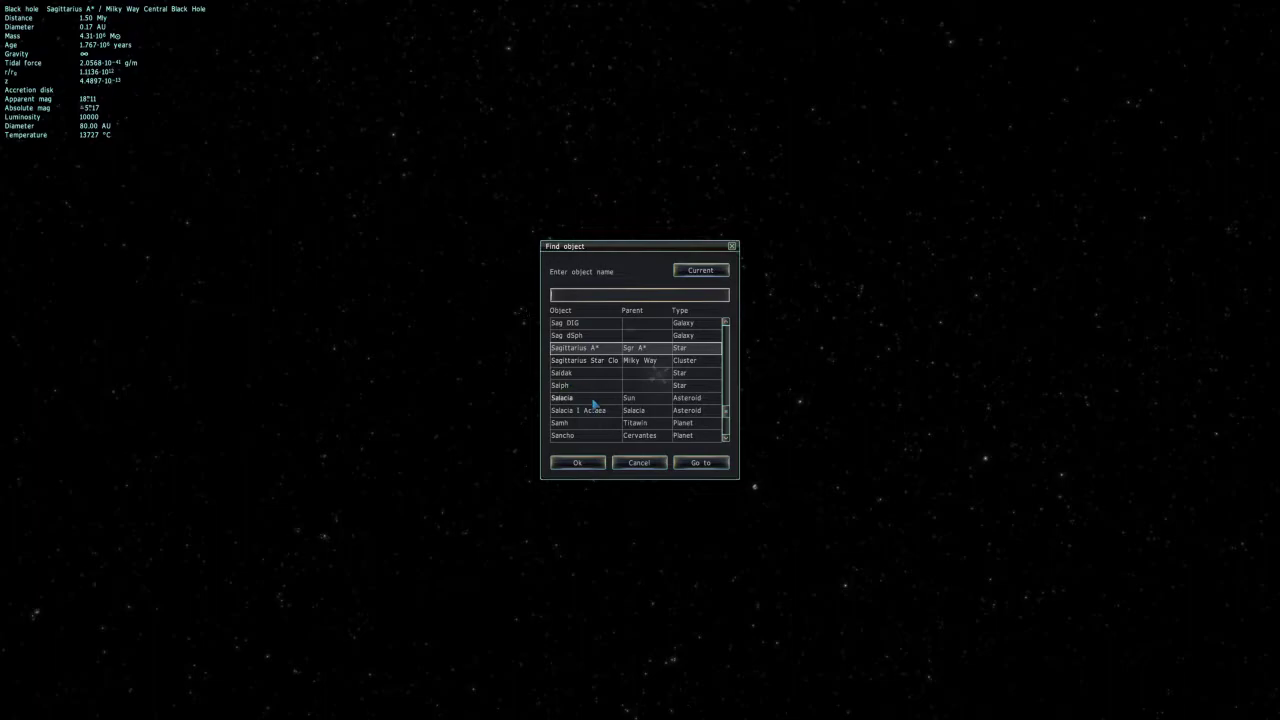
Search for the galaxy IC 1101 and fly to it.
text(i)
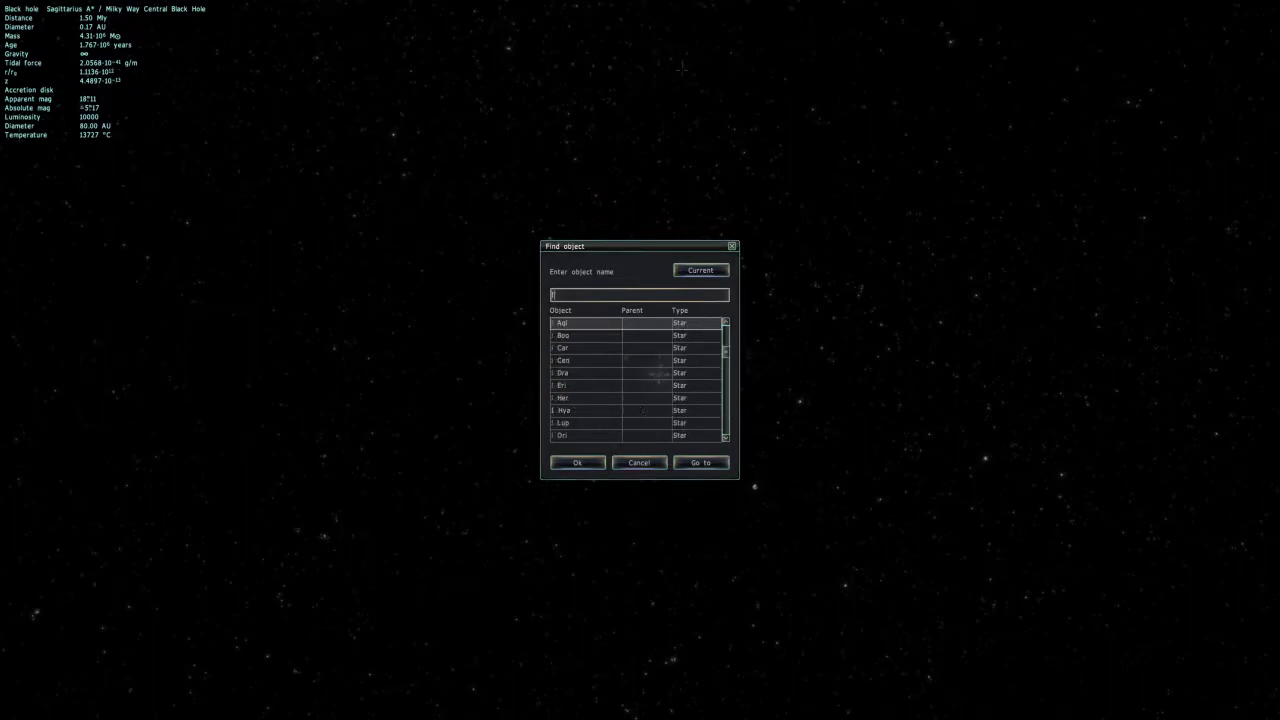
text(IC 1101)
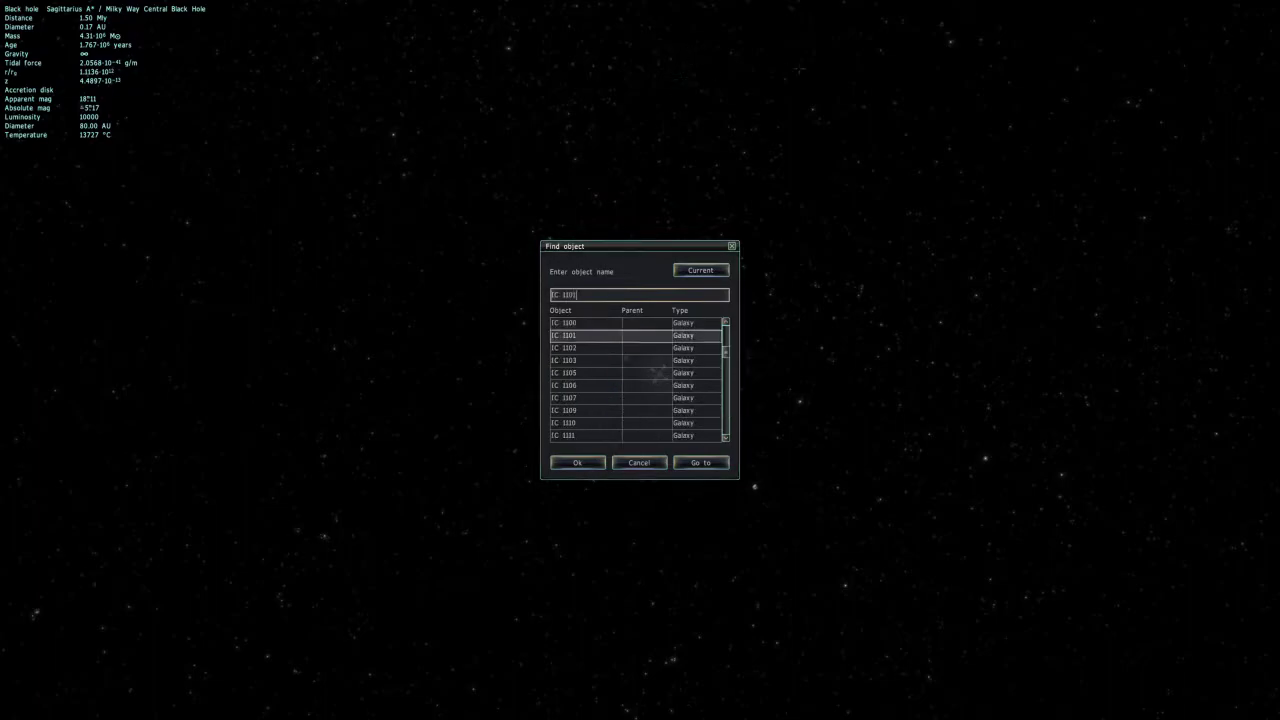
click(700, 462)
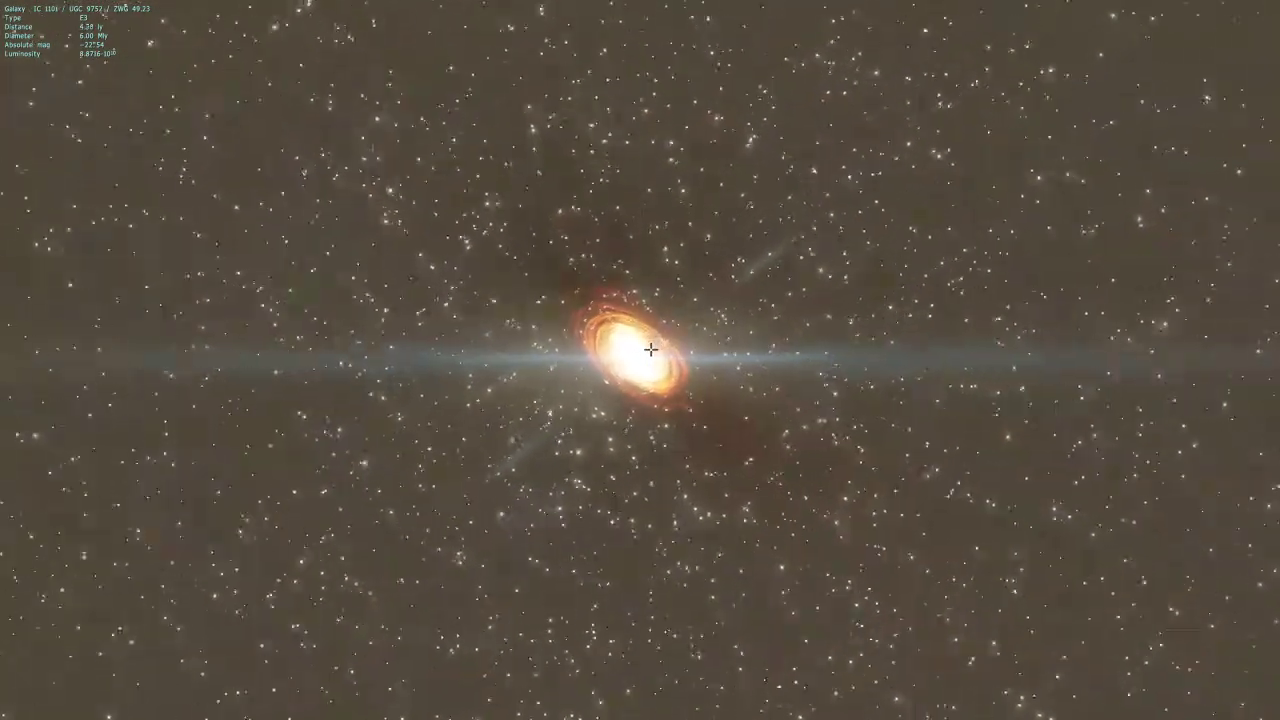
Fly in toward IC 1101's central black hole until its orange disc fills the view.
scroll(up, 3)
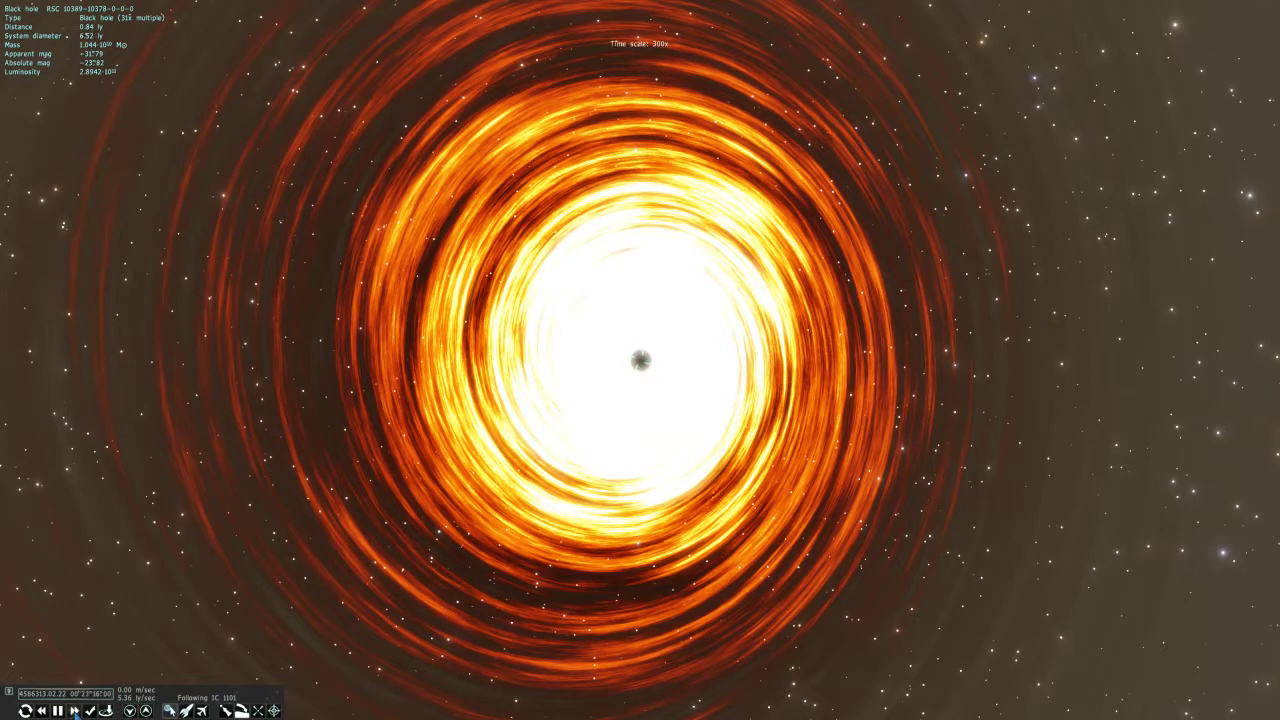
click(74, 710)
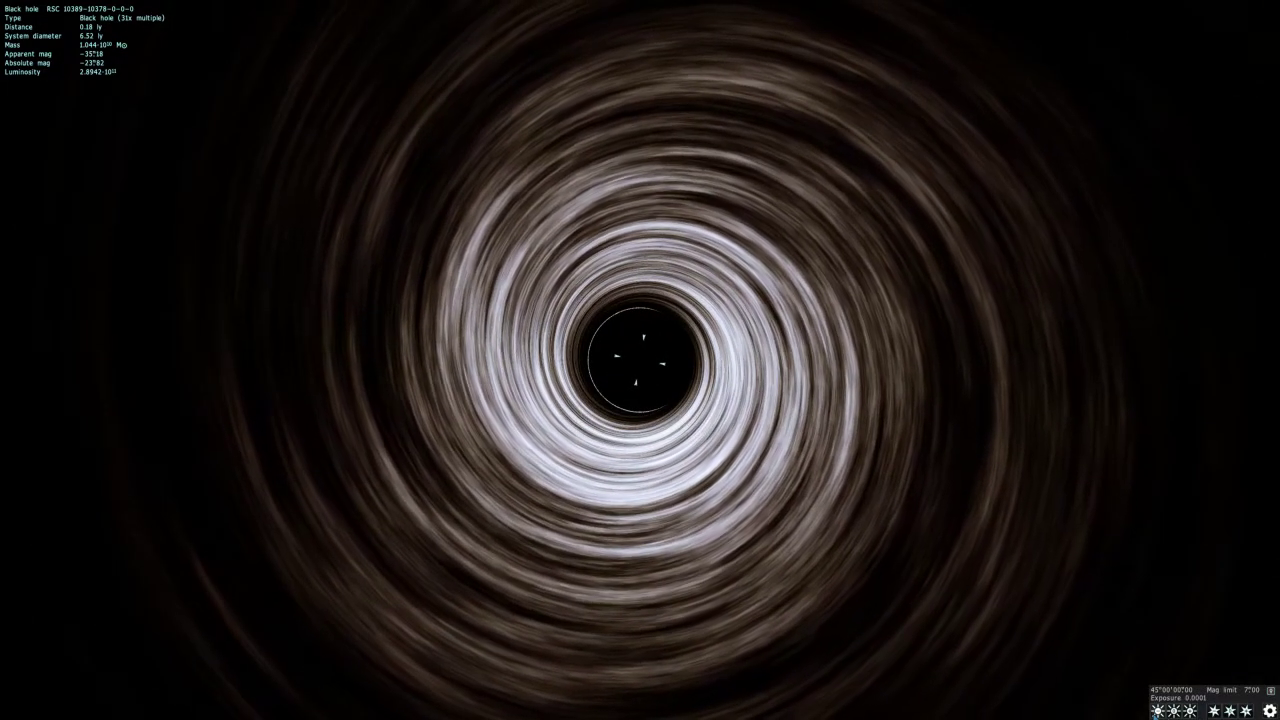
click(1156, 704)
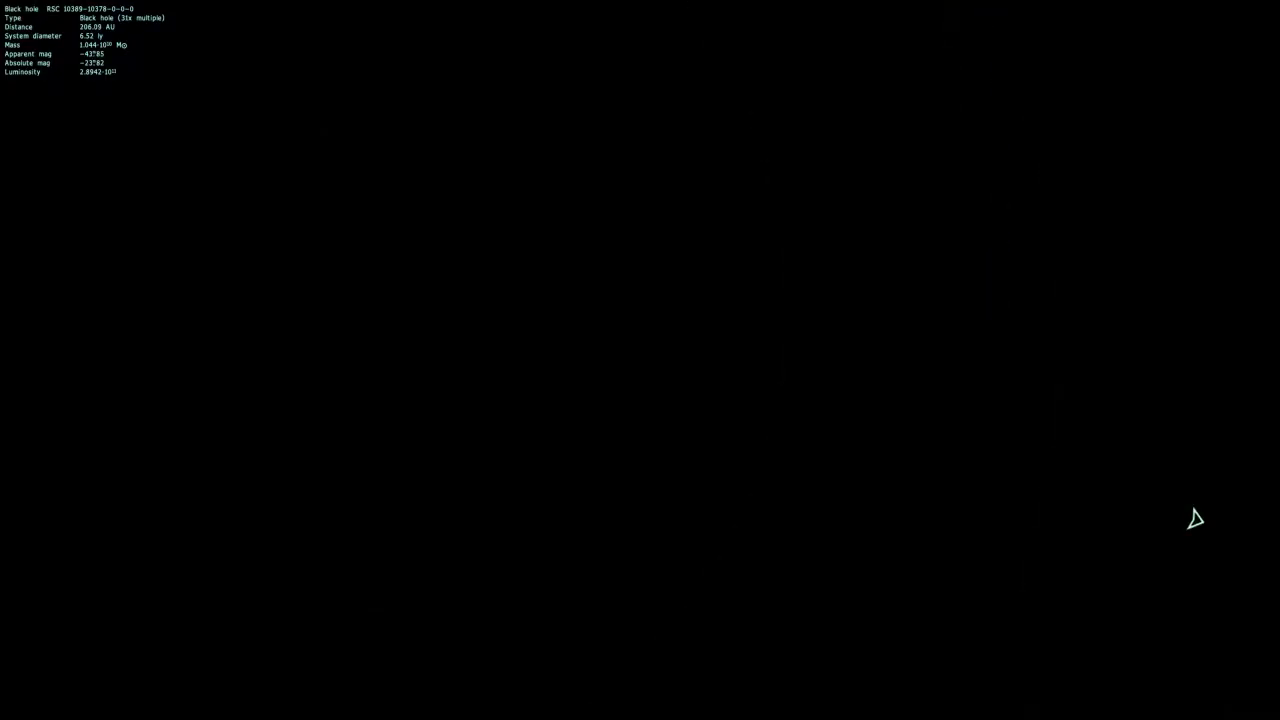
mouse_move(436, 32)
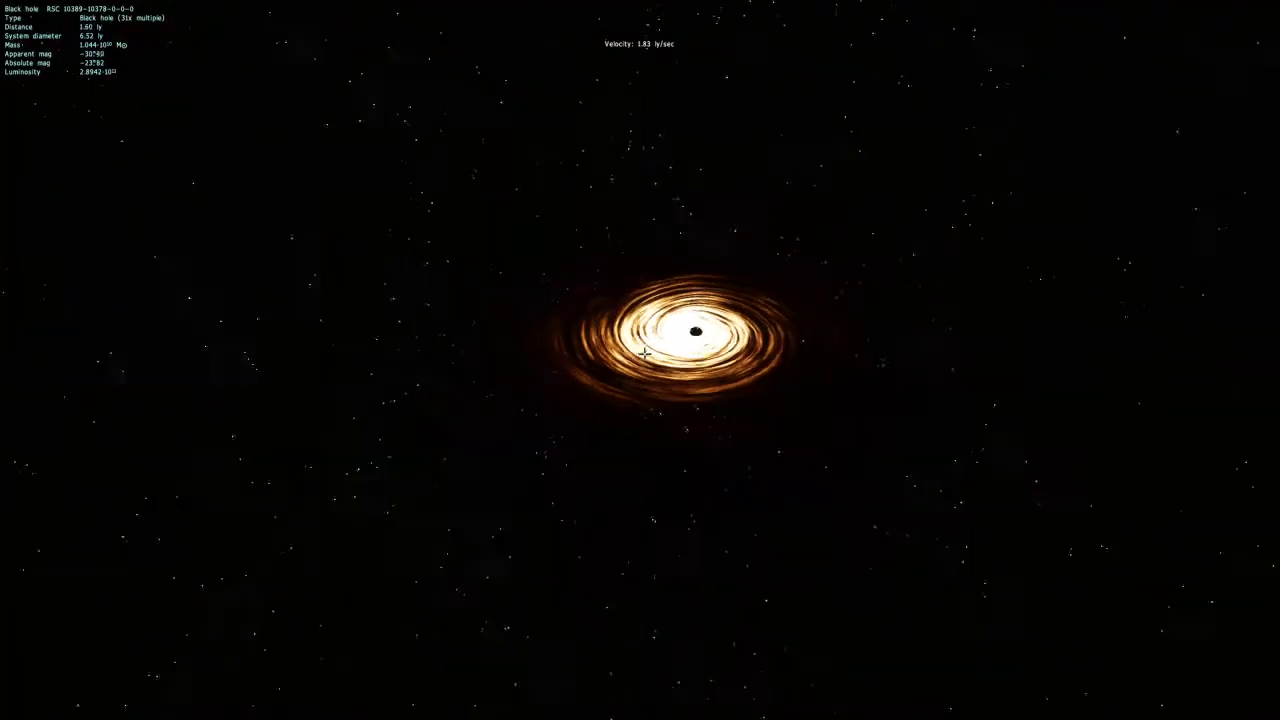
Fly back from the black hole so its bright disc sits small among the stars.
scroll(down, 3)
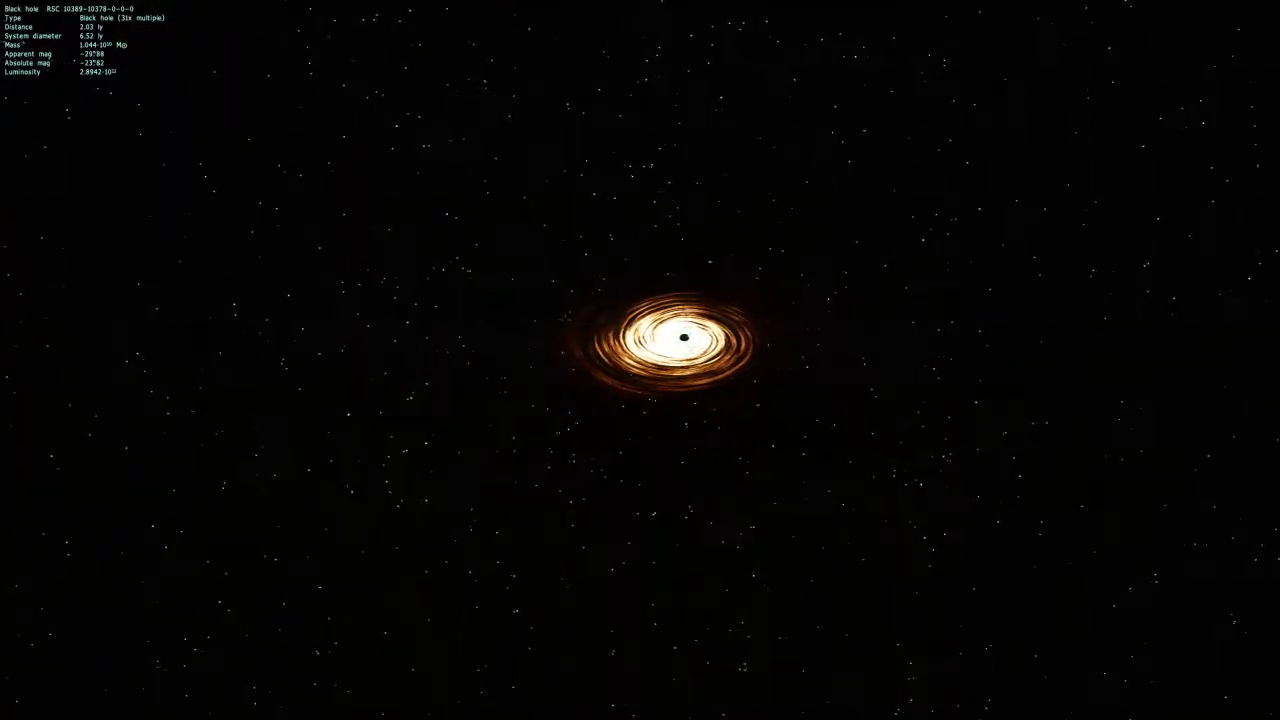